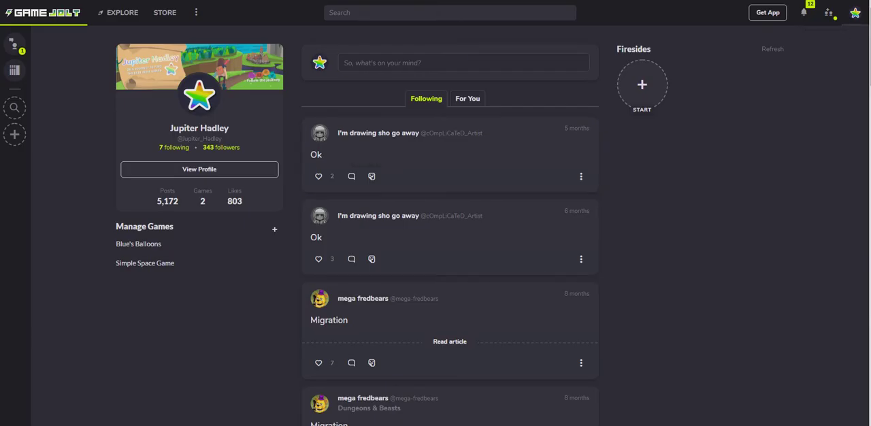
Go to the Game Library from the account menu at the top right.
left_click(854, 12)
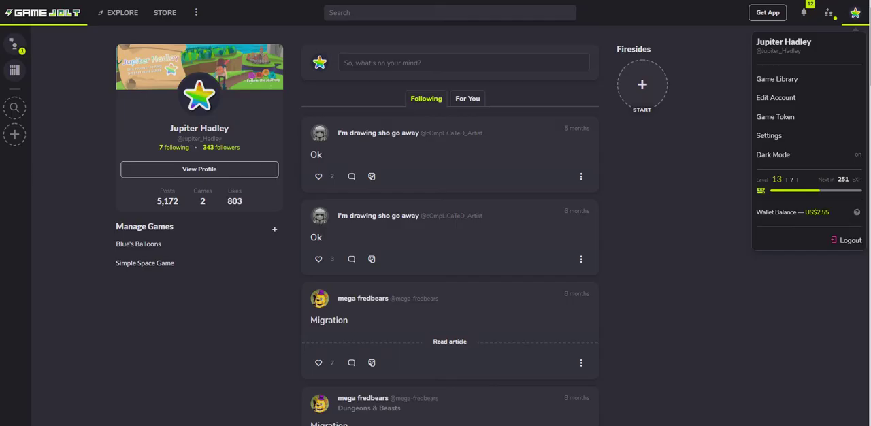
mouse_move(775, 79)
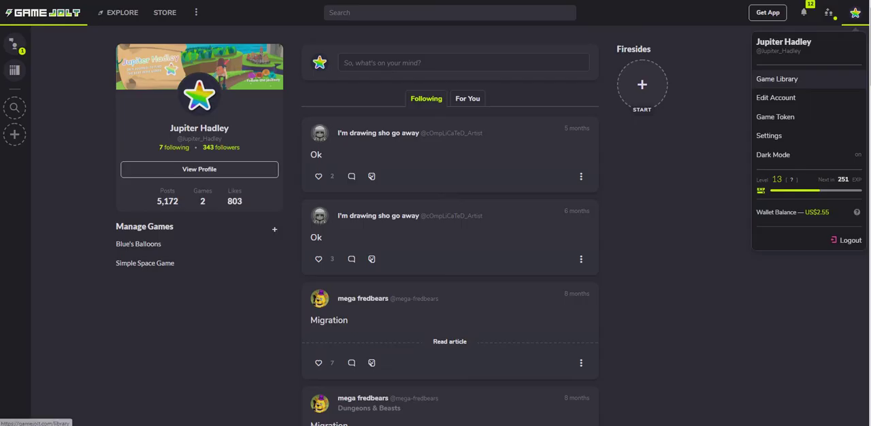
left_click(775, 79)
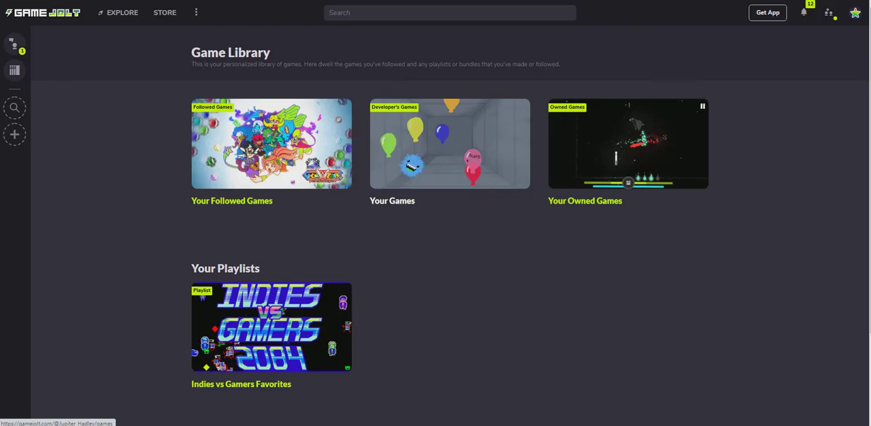
Start adding a new game from the Your Games section of the library.
left_click(448, 144)
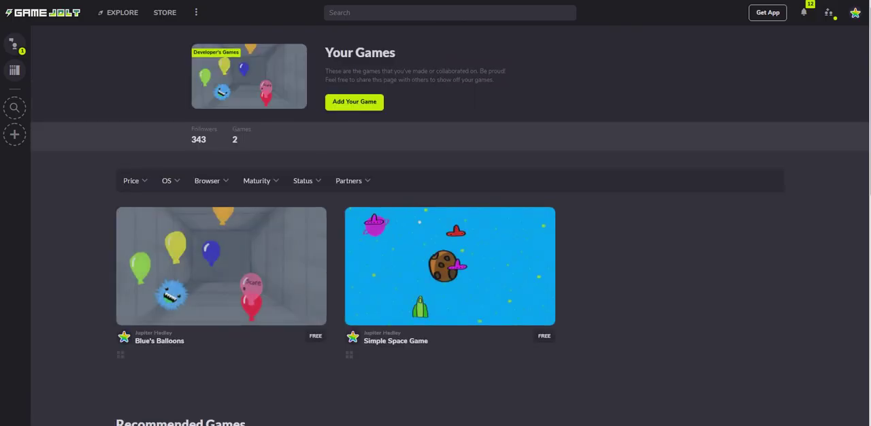
left_click(354, 100)
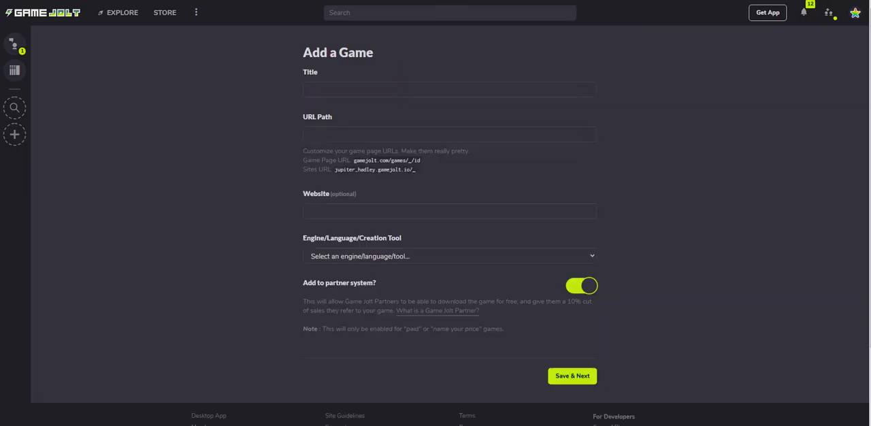
Enter the title 'a name game' and the URL path 'anamegame' for the new game.
left_click(449, 90)
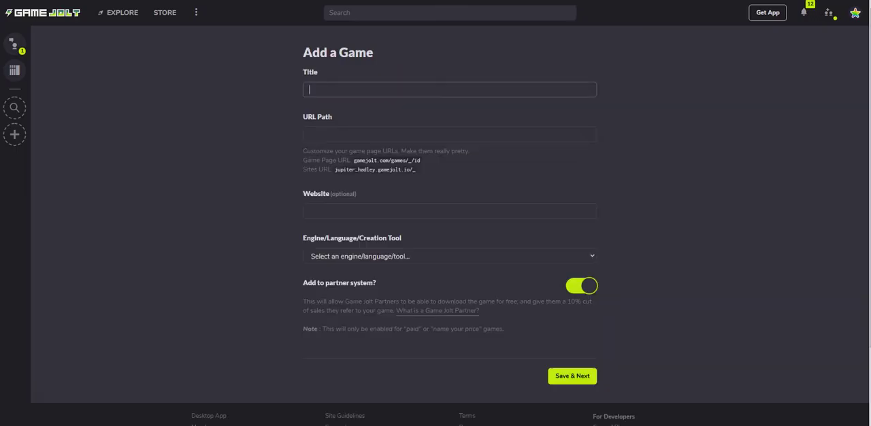
type("a name game")
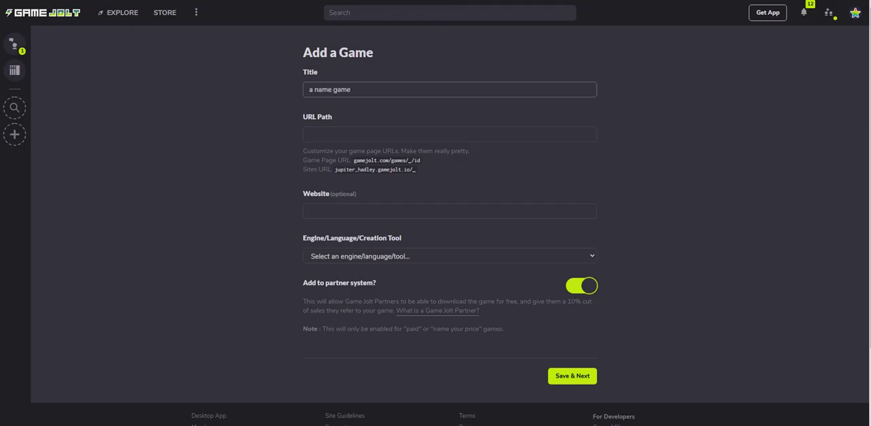
left_click(449, 133)
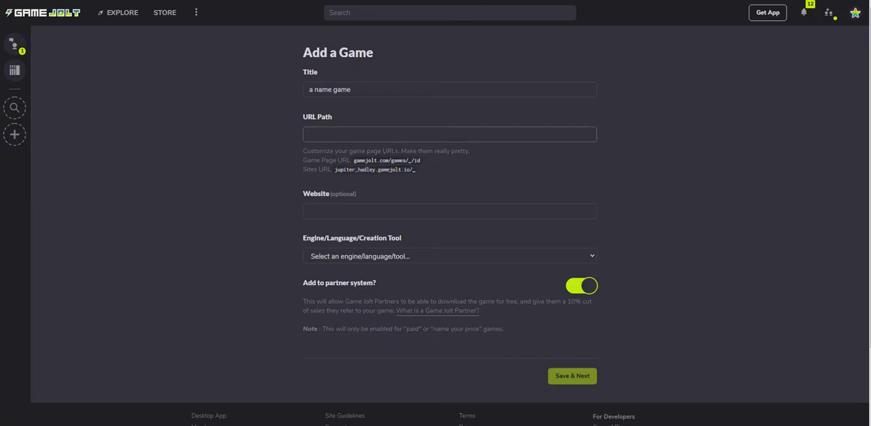
type("agamename")
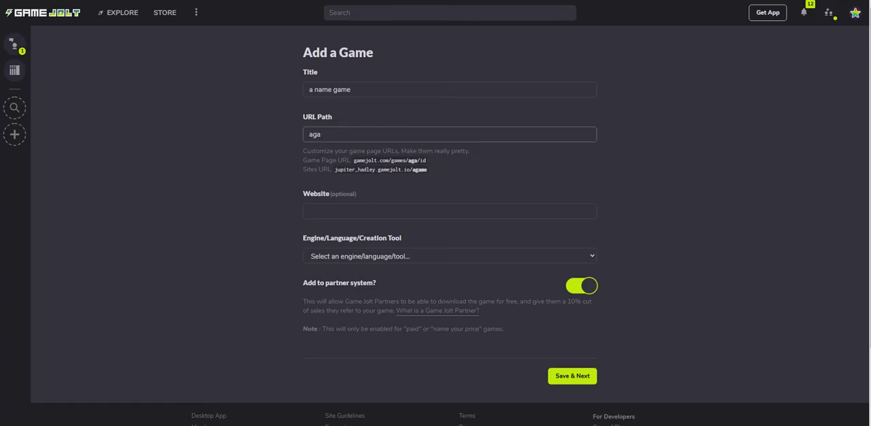
type("coolg")
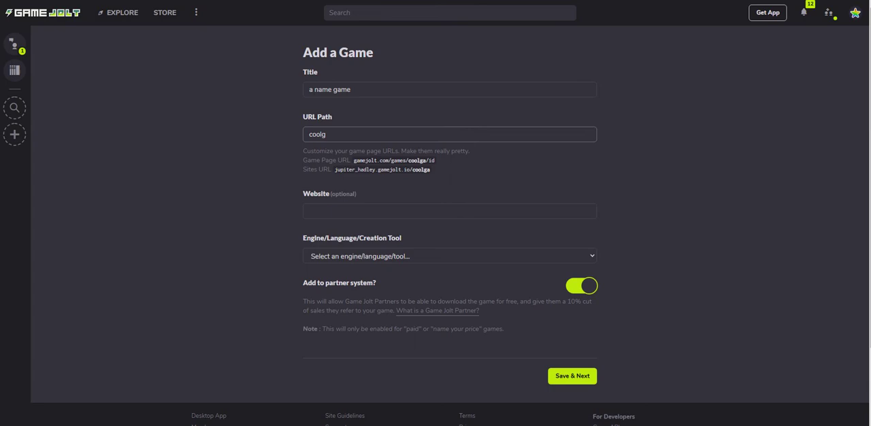
type("aa")
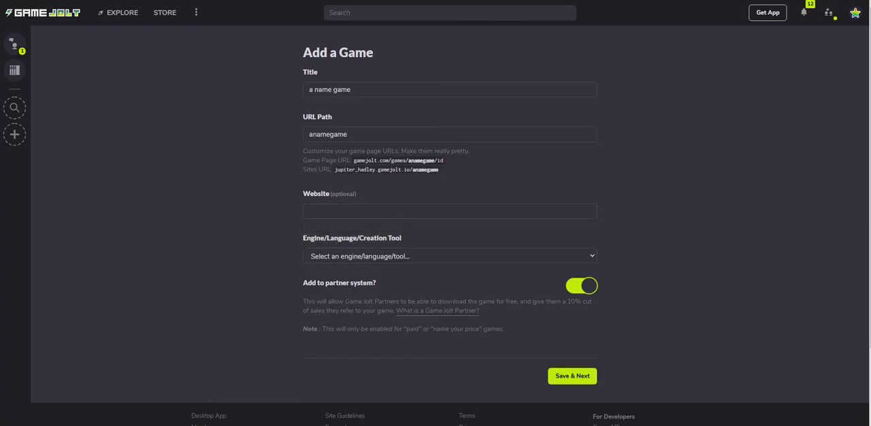
left_click(449, 256)
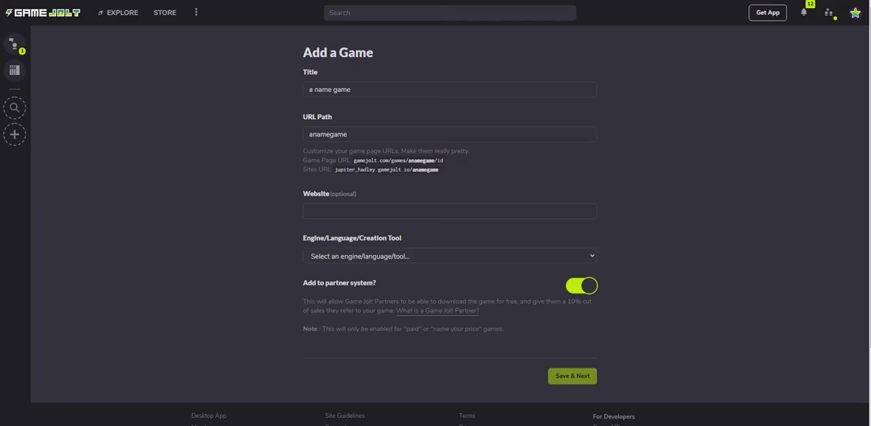
mouse_move(438, 310)
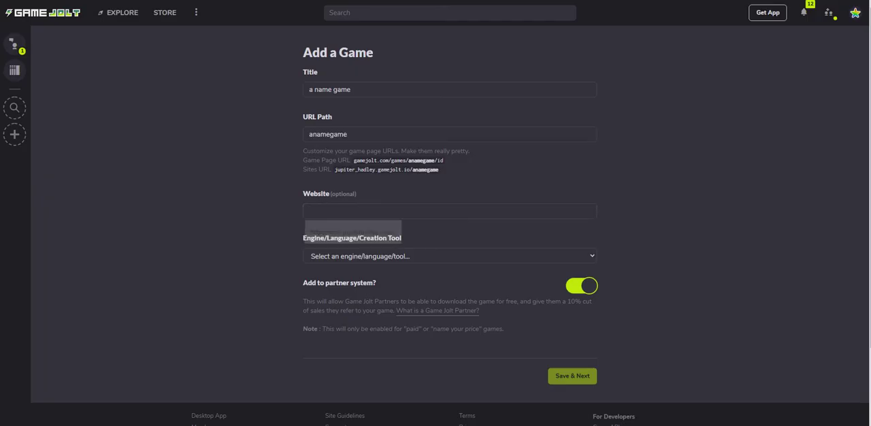
Set the engine to Action Game Maker and save the details to reach the Description step.
left_click(580, 285)
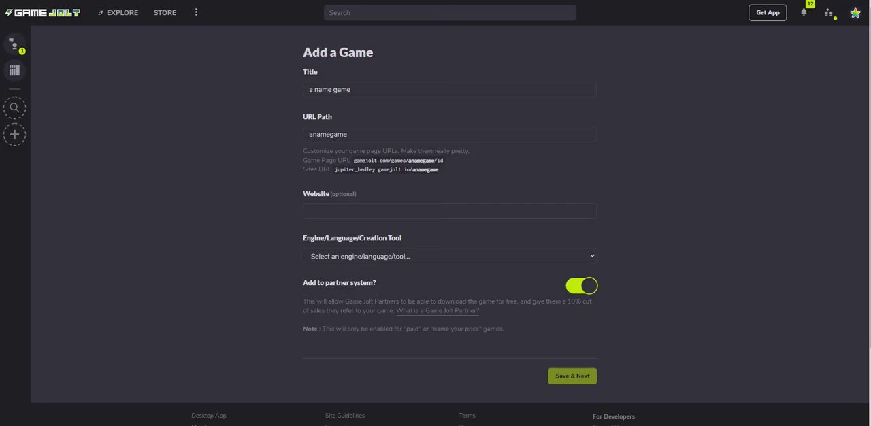
left_click(449, 256)
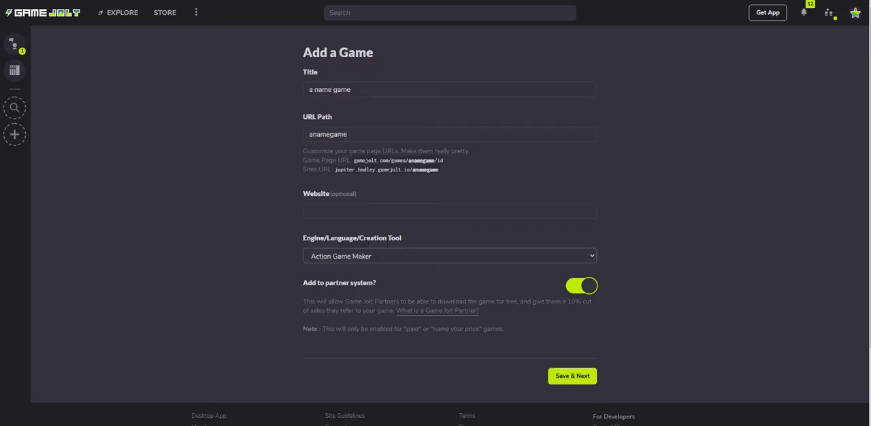
left_click(572, 375)
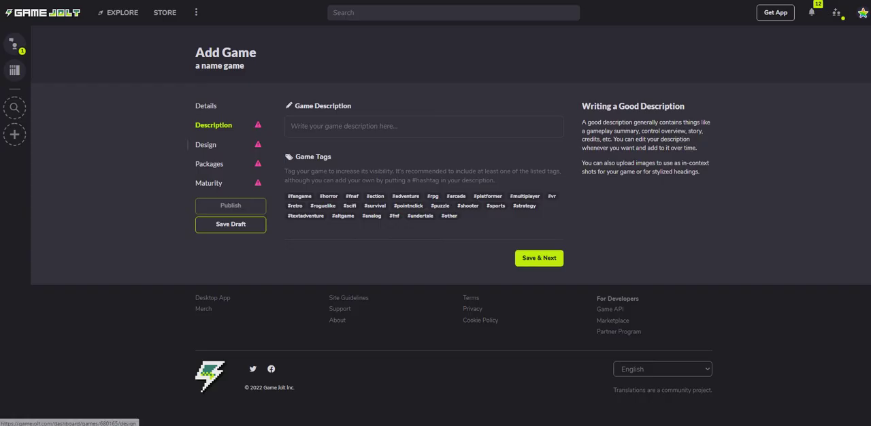
Move from the Design step to the Packages step, triggering the discard-changes prompt.
left_click(206, 144)
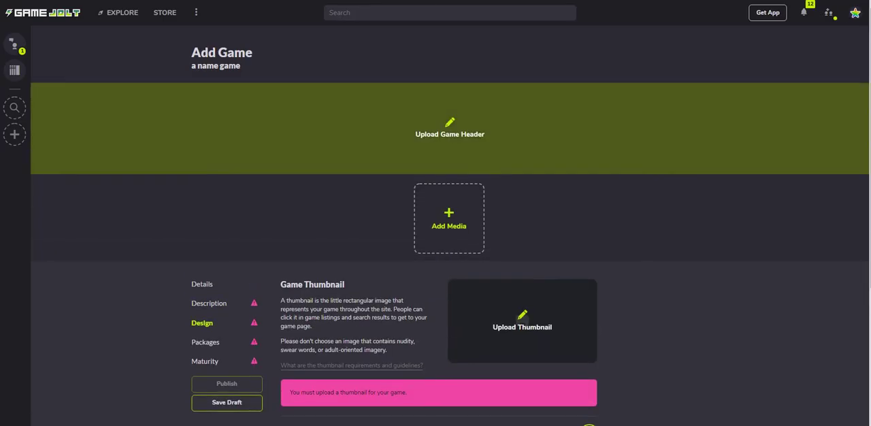
scroll("down", 3)
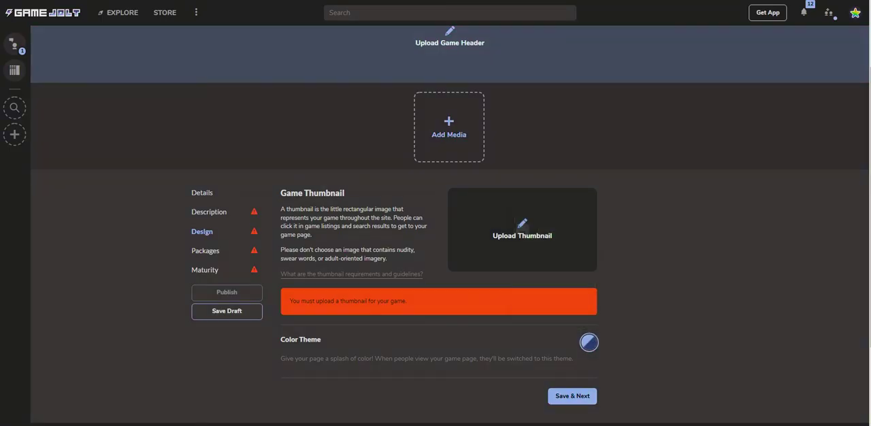
left_click(204, 250)
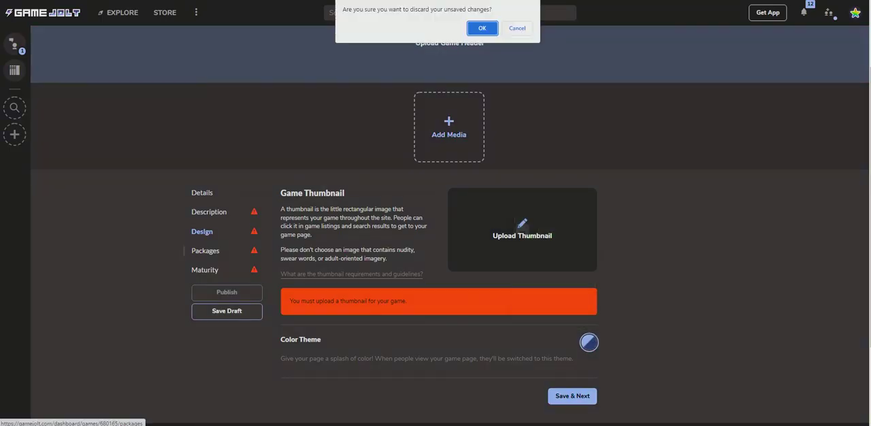
Discard the unsaved changes and review the Add Package form prefilled with 'a name game'.
left_click(482, 27)
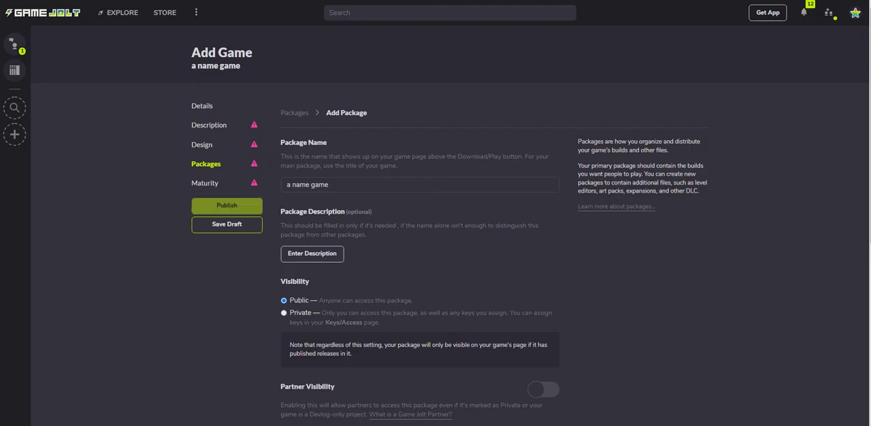
scroll("down", 3)
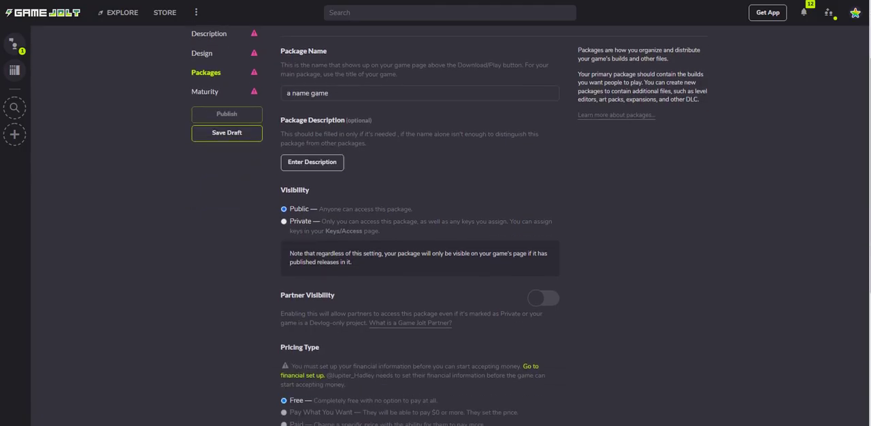
scroll("down", 3)
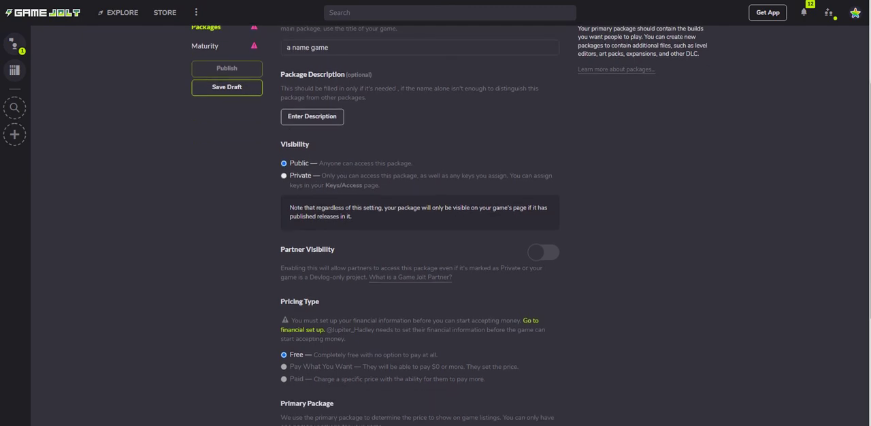
scroll("down", 3)
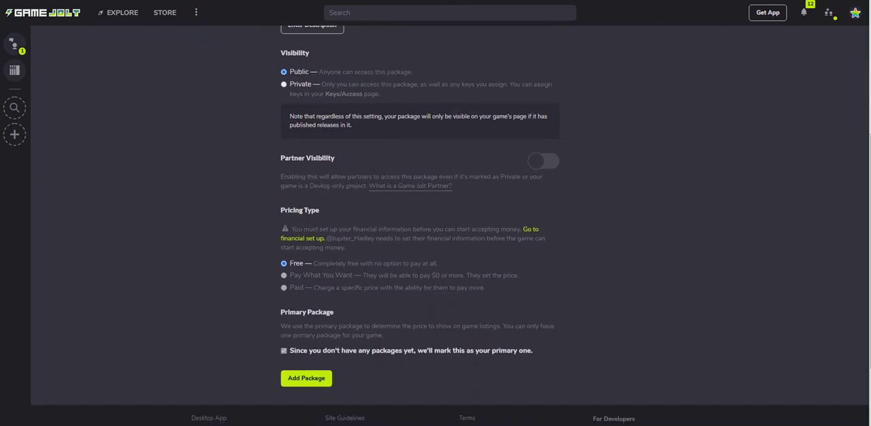